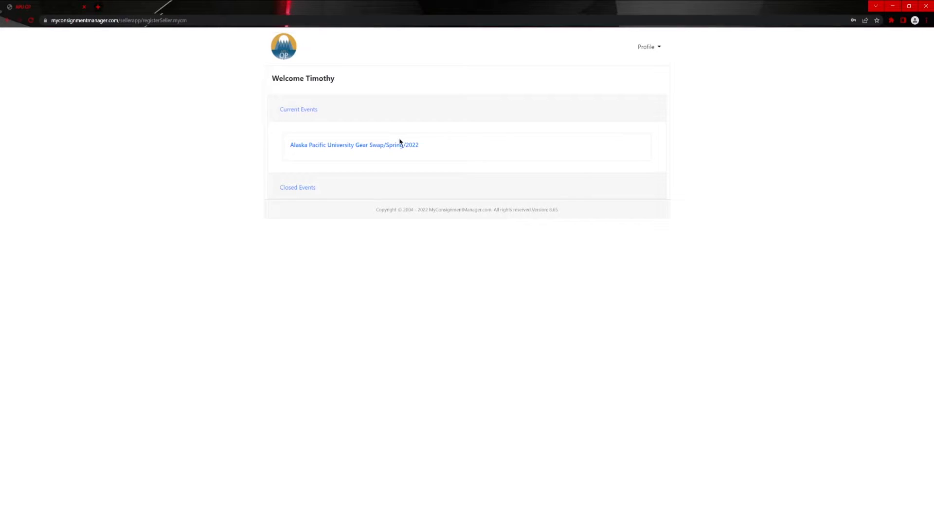
- Register for the Gear Swap Spring 2022 event with referral source 'Class' and confirm contact details
click(354, 144)
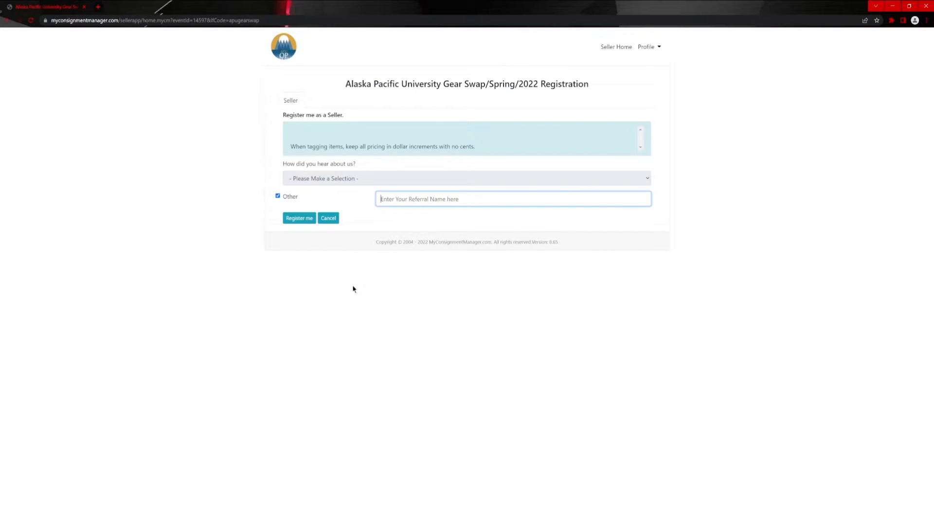
text(Class)
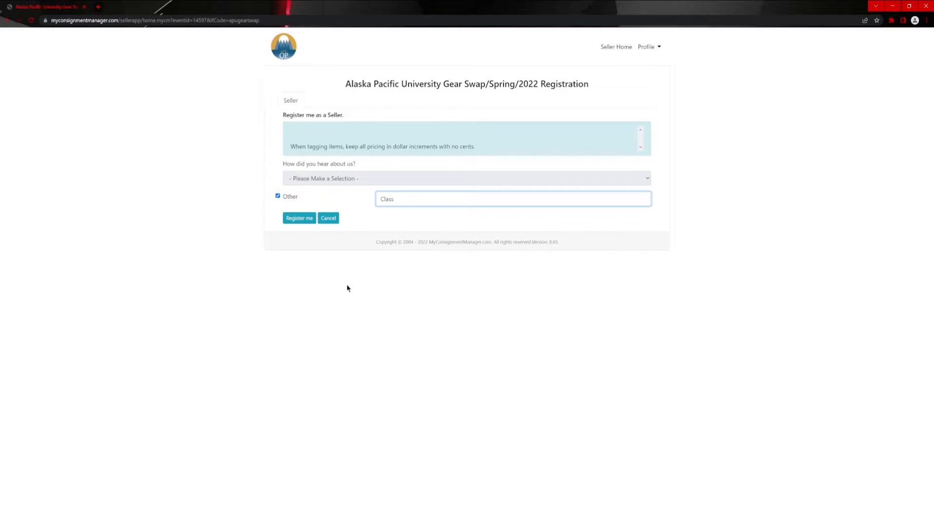
mouse_move(299, 218)
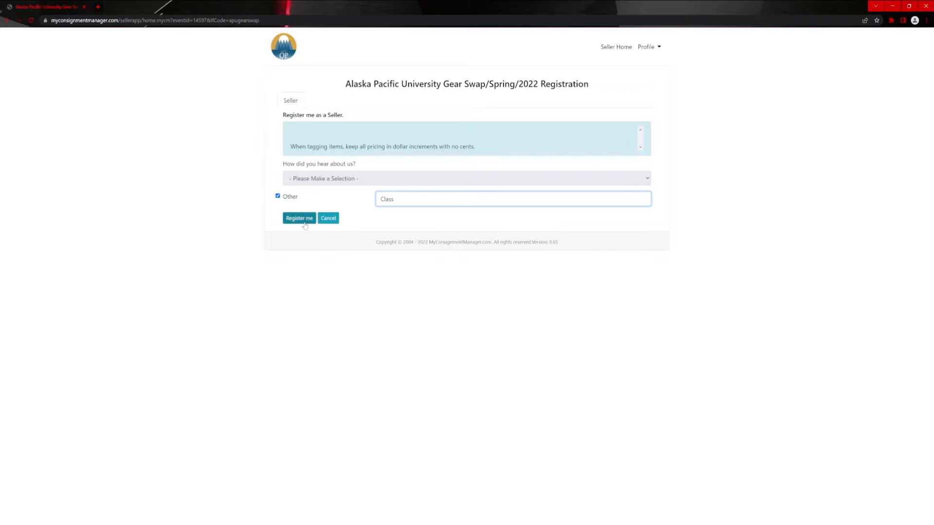
click(299, 218)
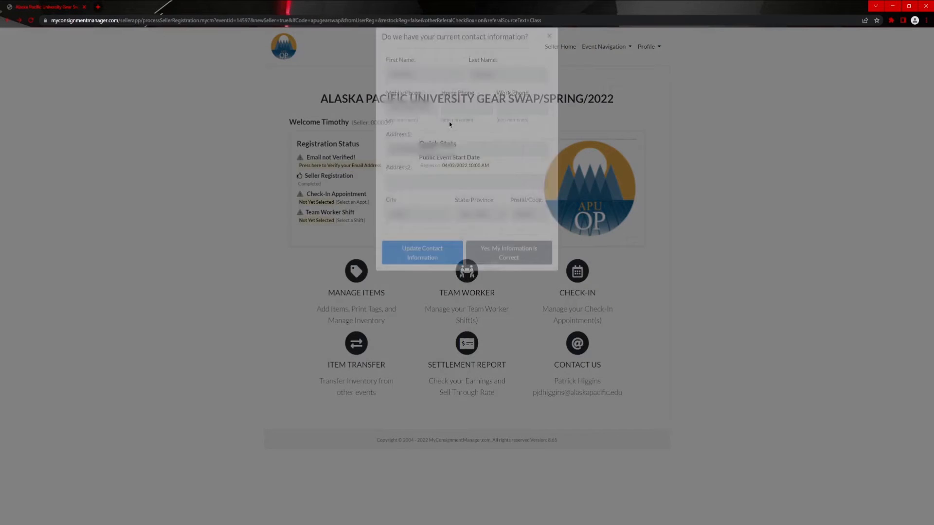
click(509, 253)
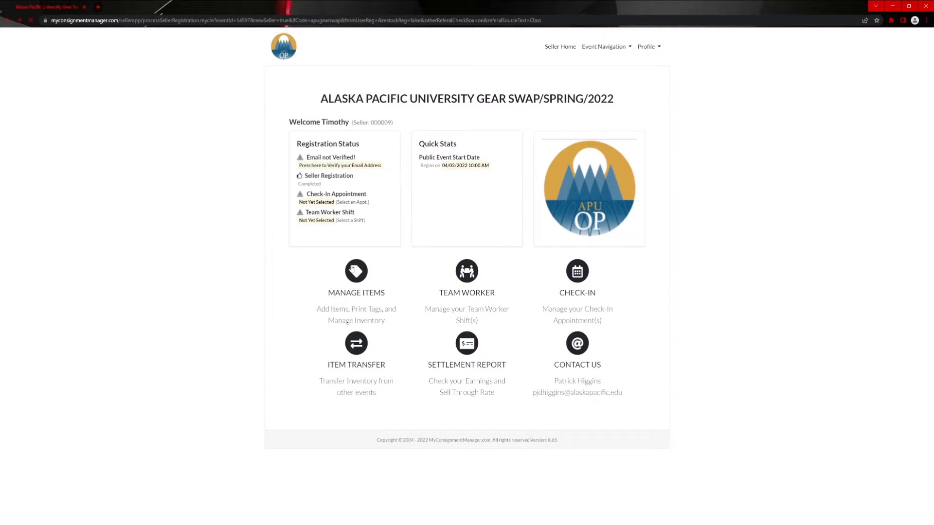
- Start a manual item entry categorized as Clothing, size Men's - M
click(356, 275)
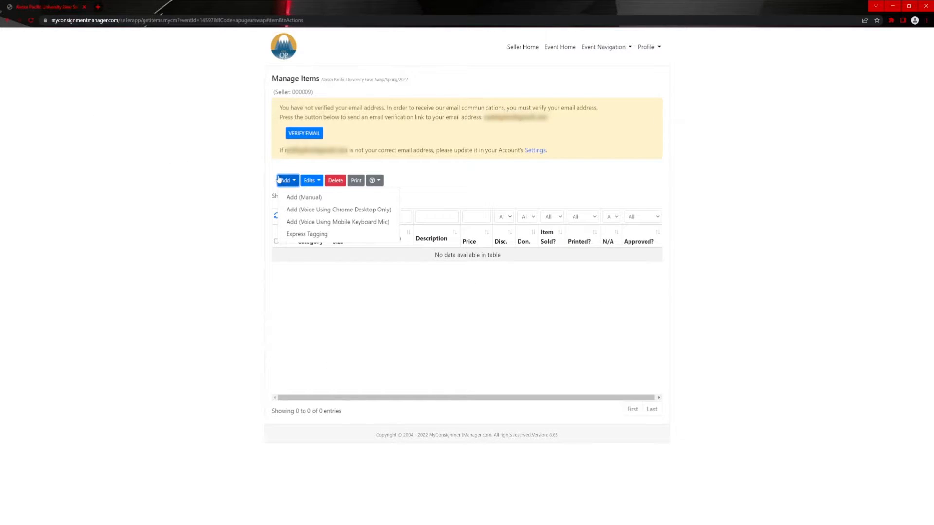
click(303, 198)
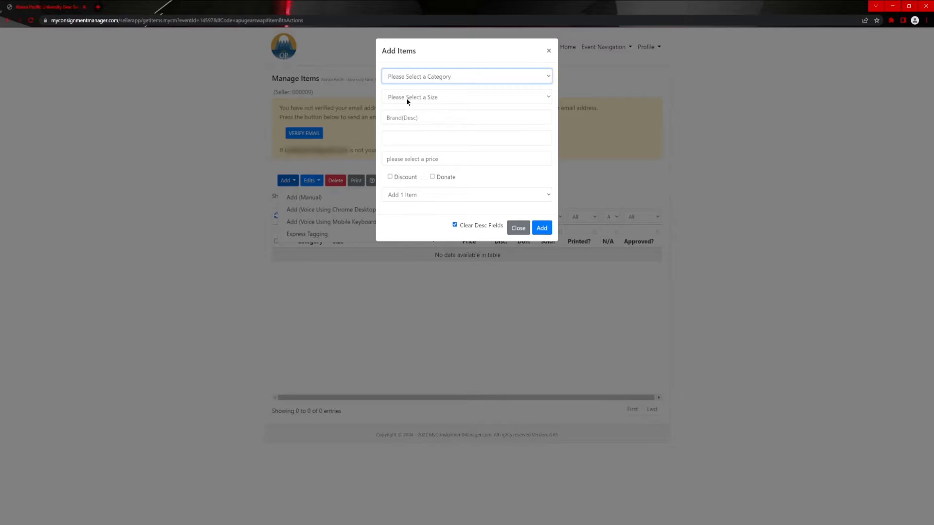
click(466, 76)
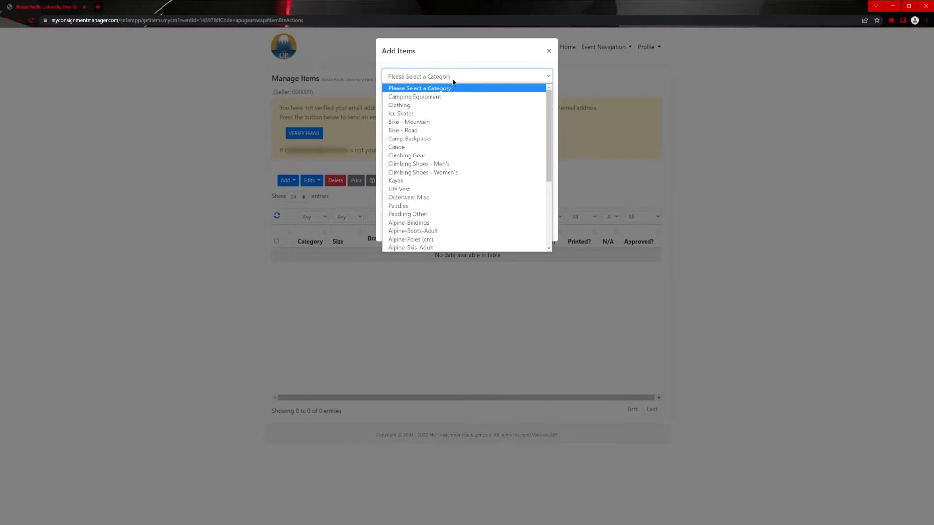
click(399, 105)
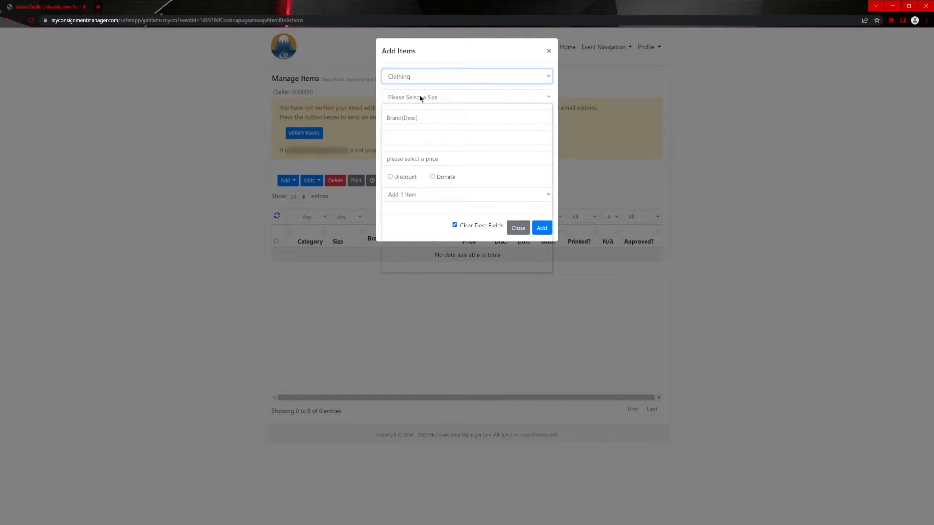
click(466, 97)
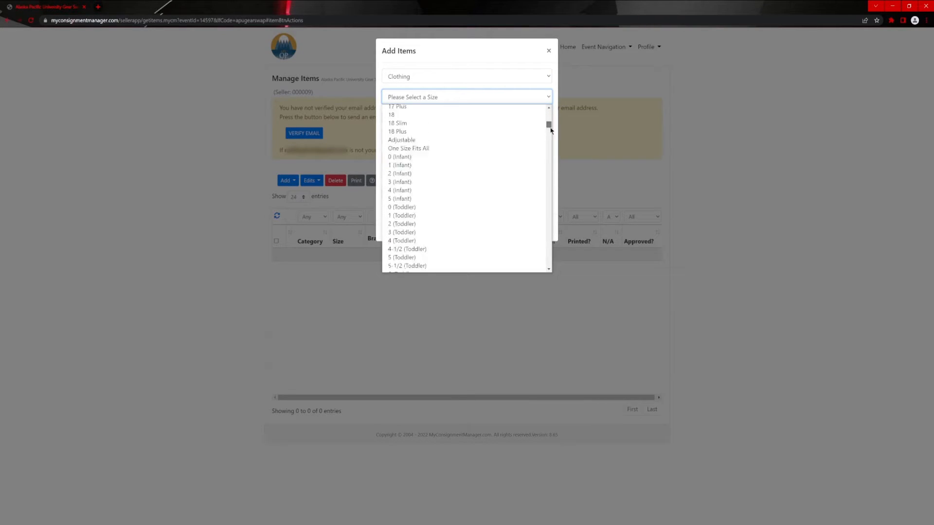
click(402, 96)
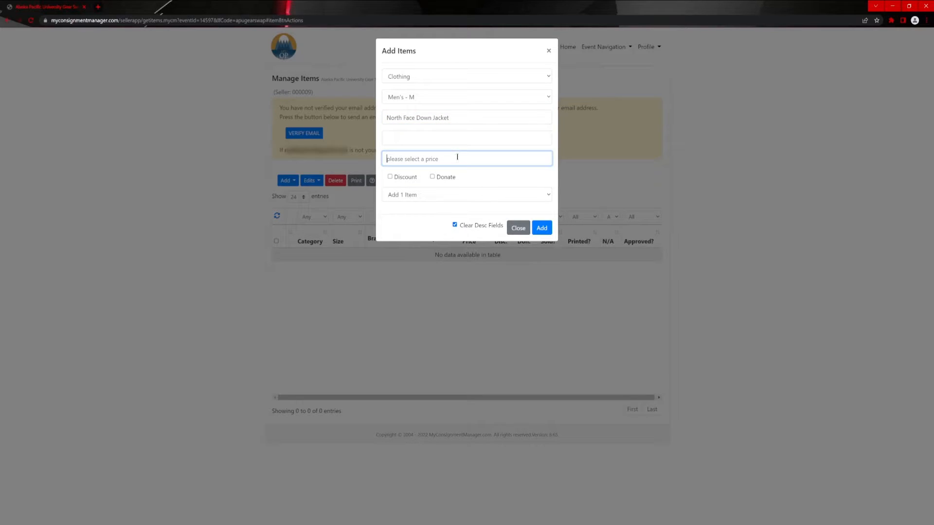
- Price the North Face Down Jacket at $100.00 and add 2 of them to the inventory
text(100.00)
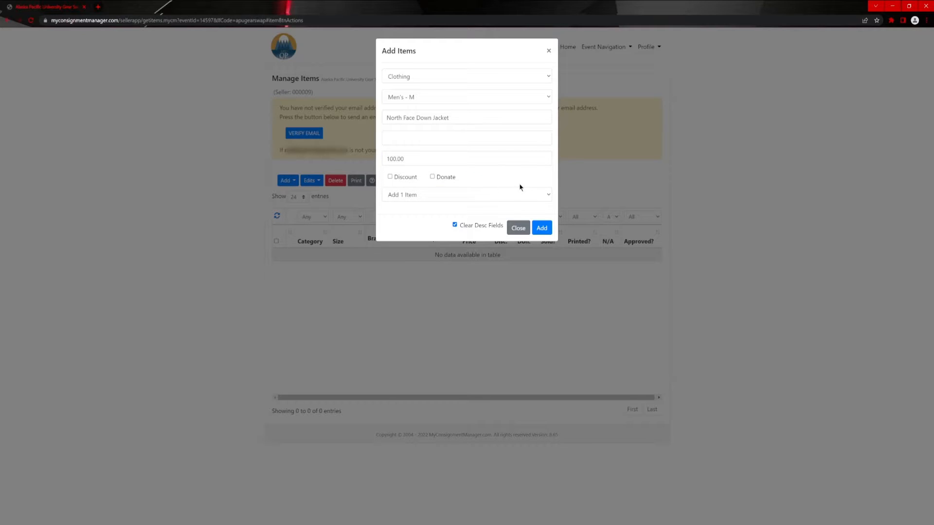
mouse_move(510, 184)
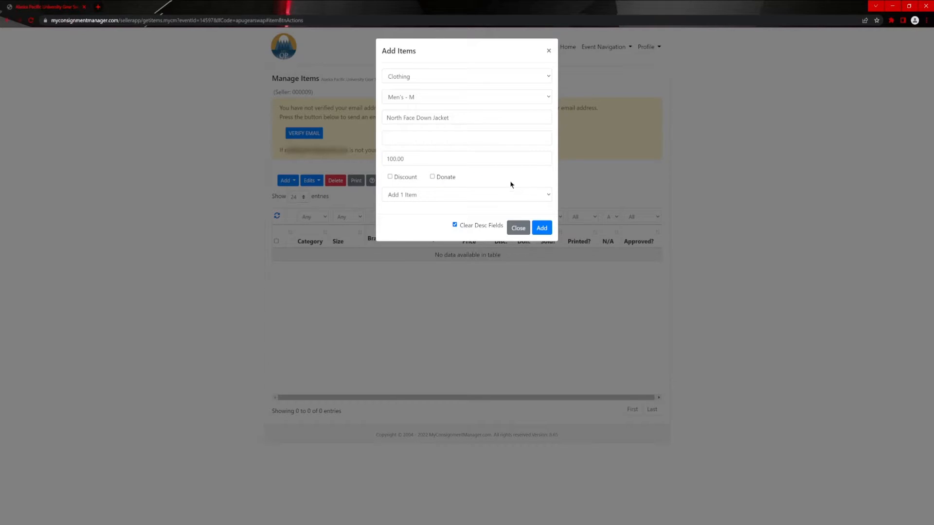
click(466, 195)
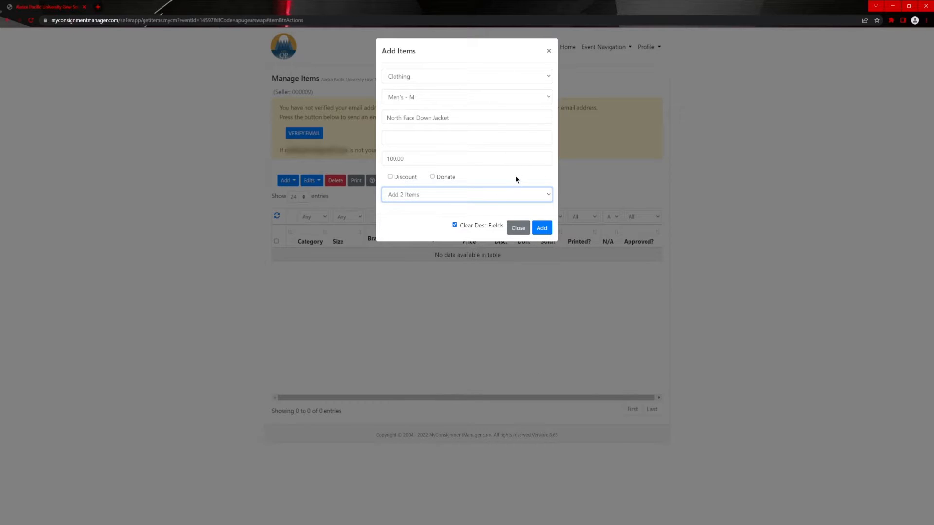
click(541, 228)
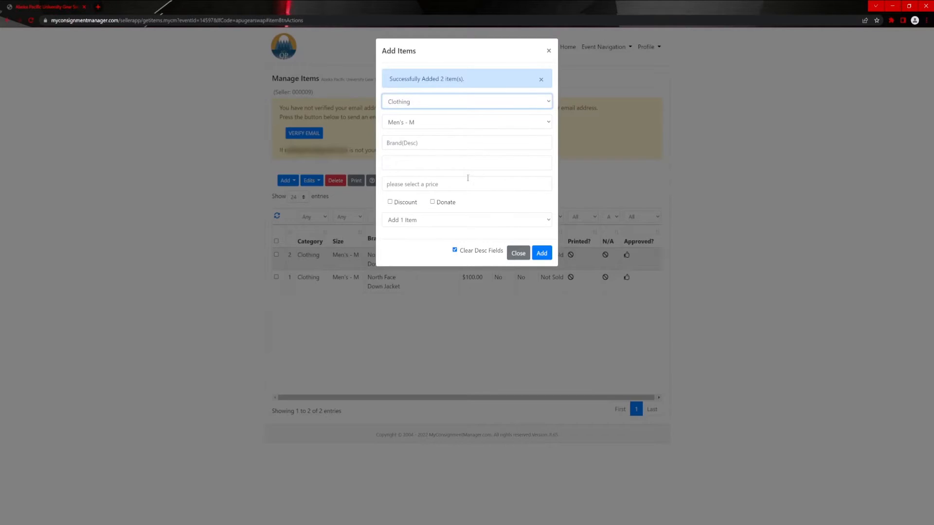
mouse_move(508, 242)
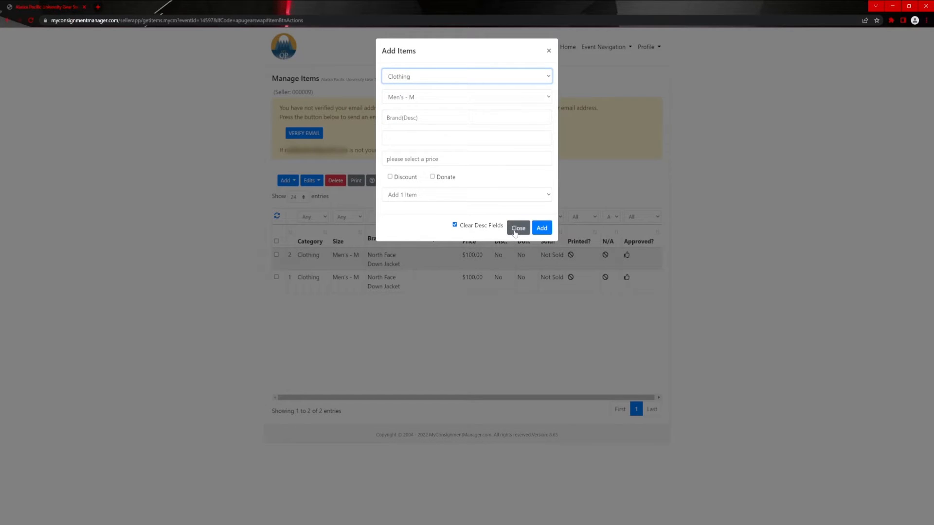
click(517, 228)
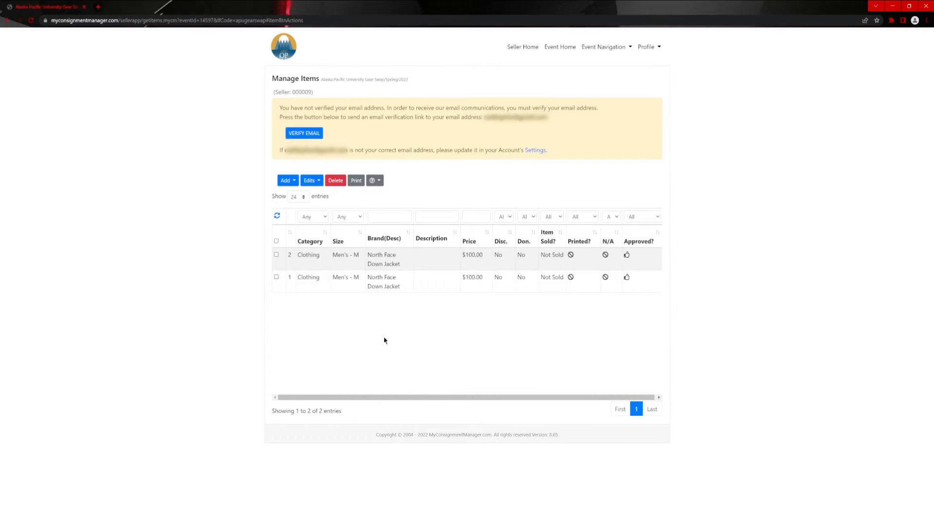
mouse_move(522, 328)
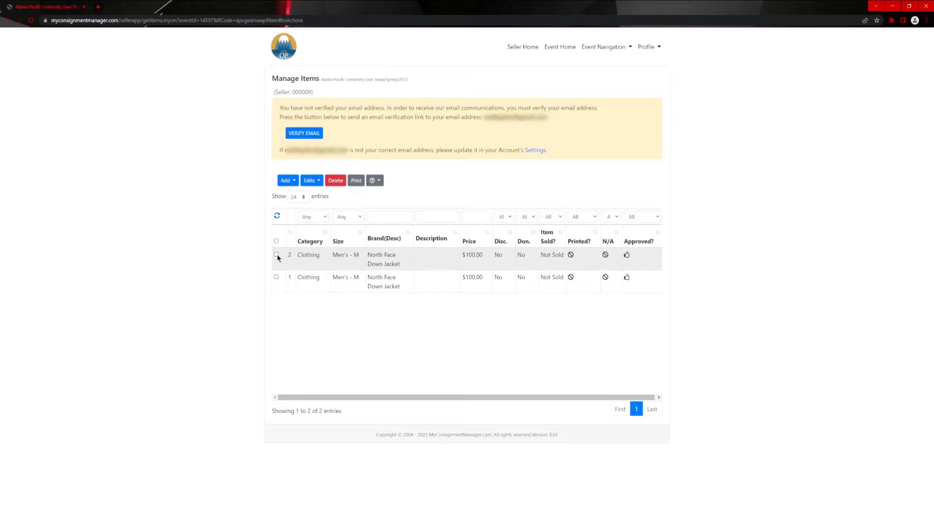
- Delete 1 of the duplicate North Face Down Jackets, leaving a single jacket listed
click(335, 181)
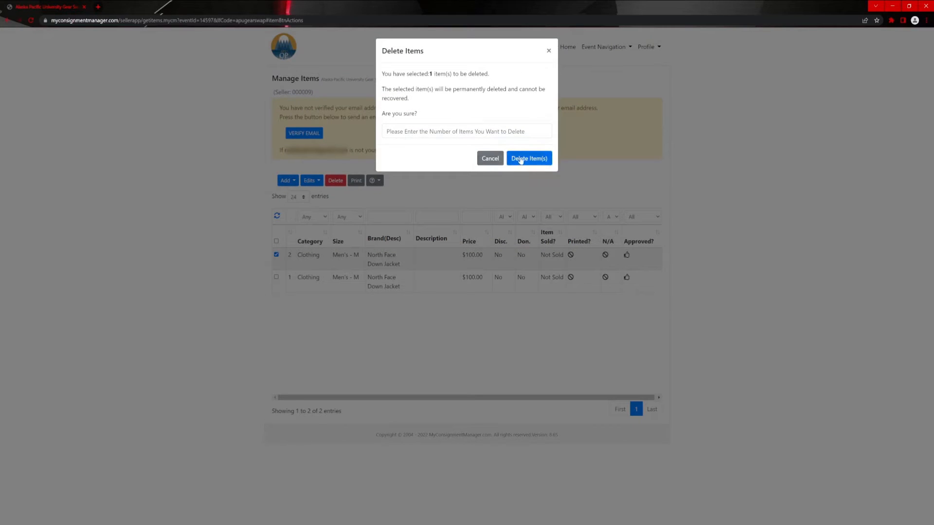
text(1)
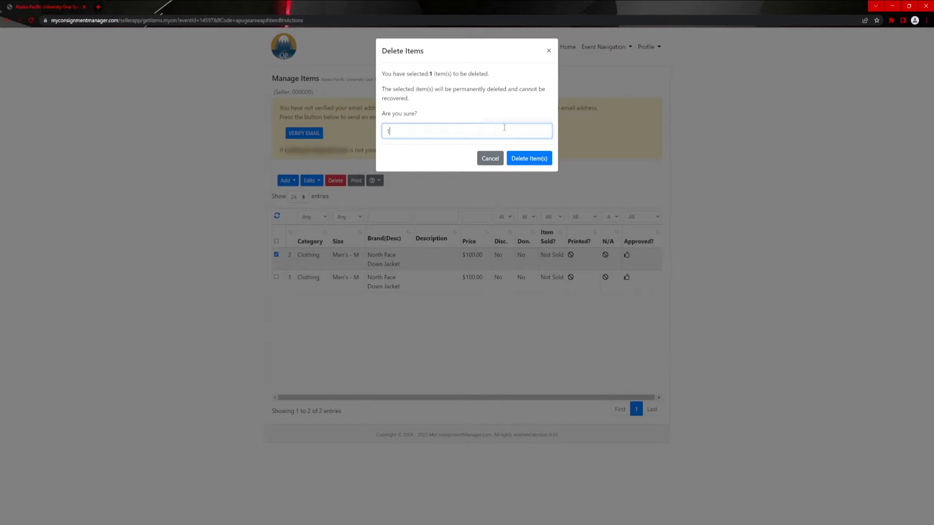
click(528, 157)
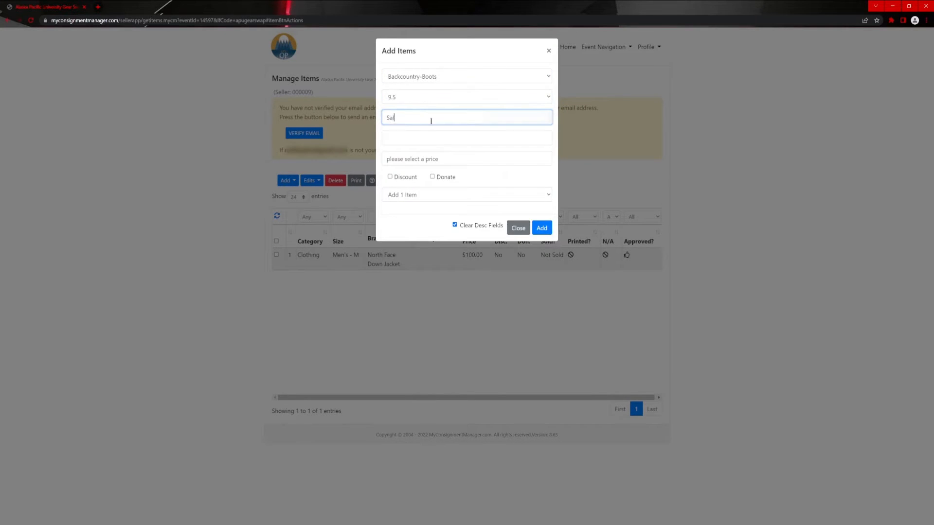
- Add the Salomon Backcountry-Boots and print tags for both the boots and the jacket
click(541, 227)
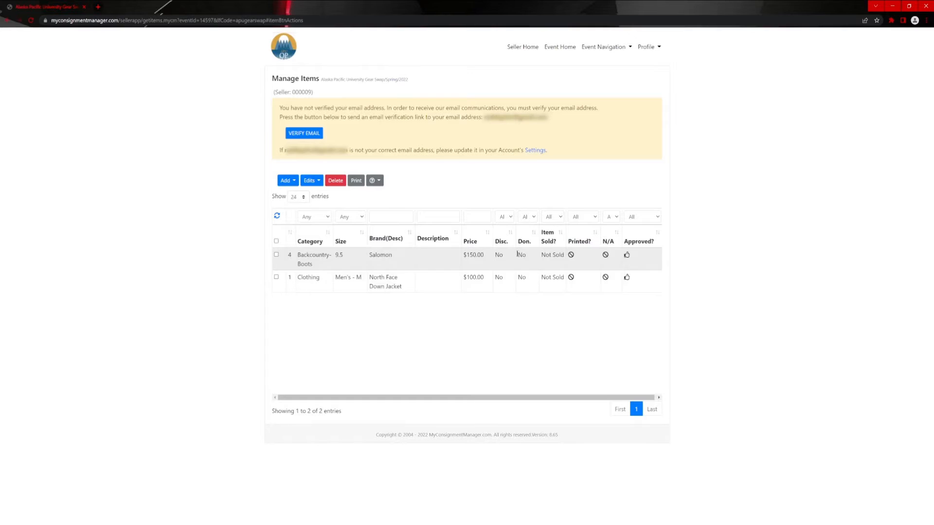
click(275, 254)
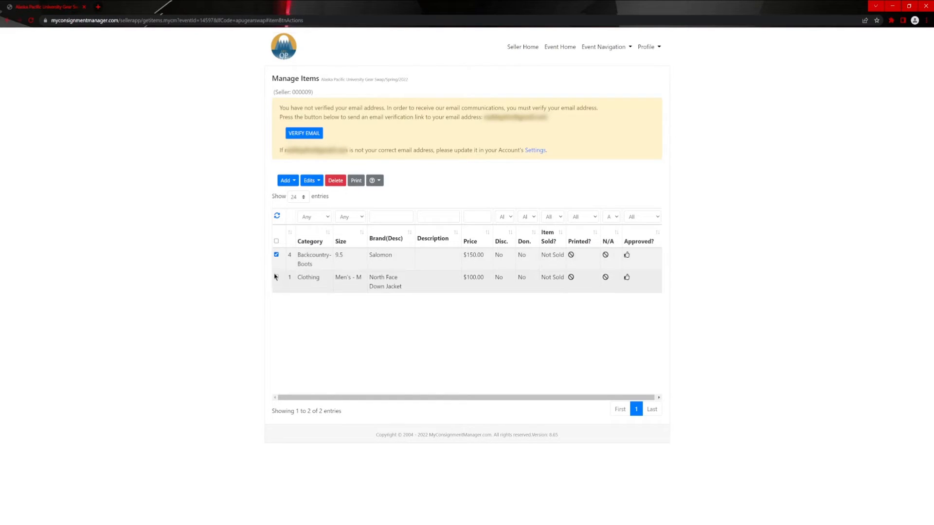
click(275, 277)
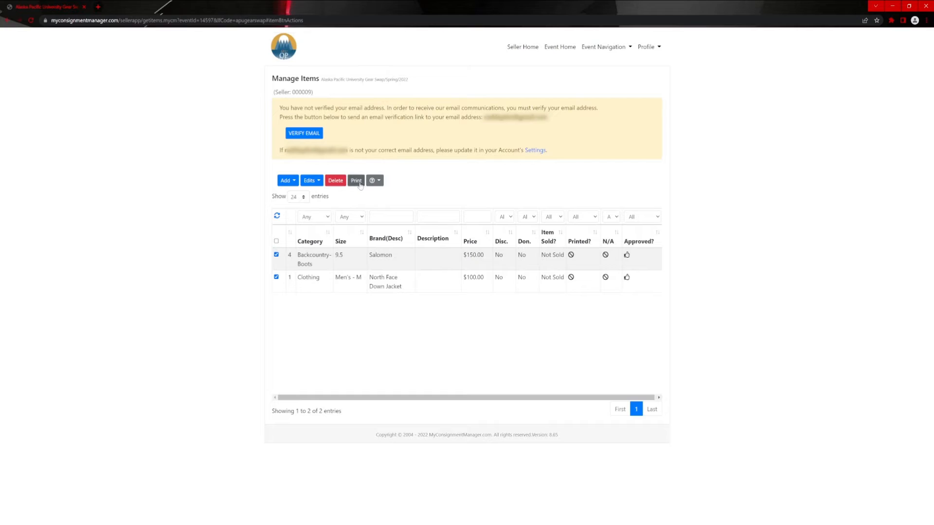
click(356, 181)
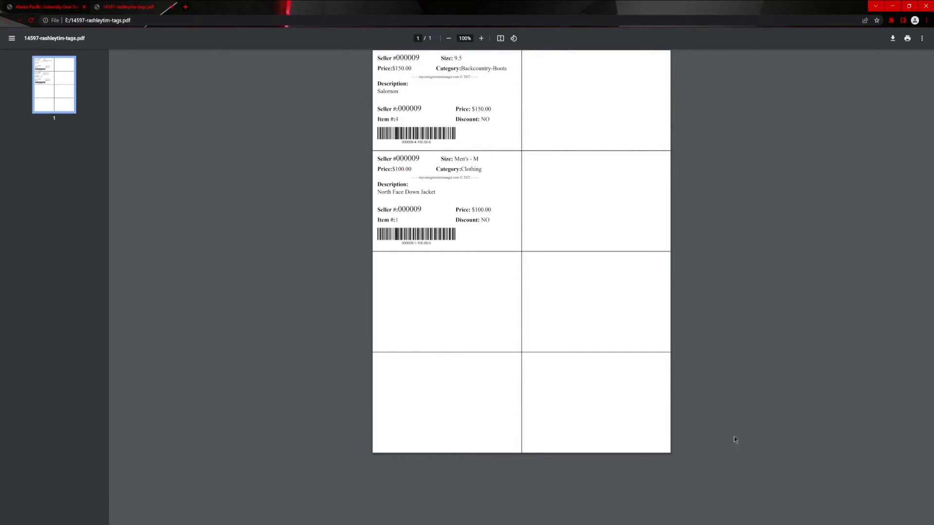
mouse_move(469, 243)
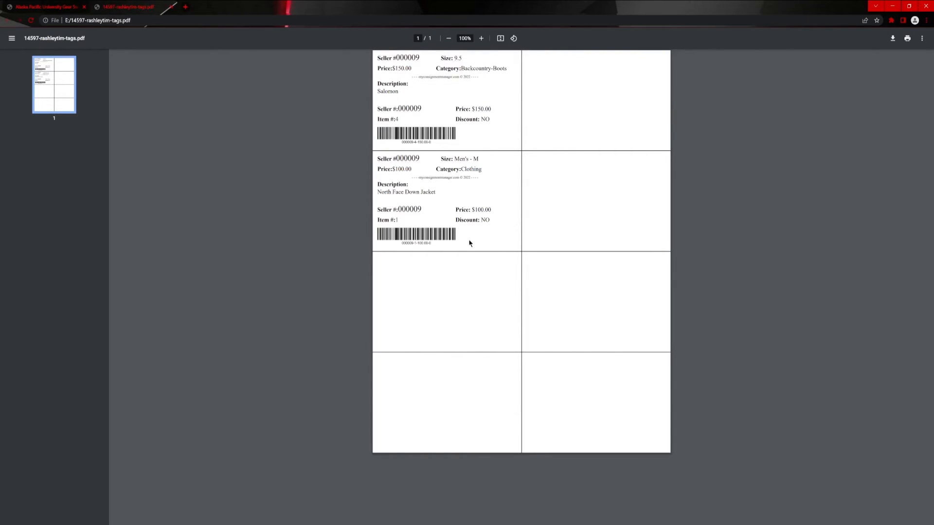